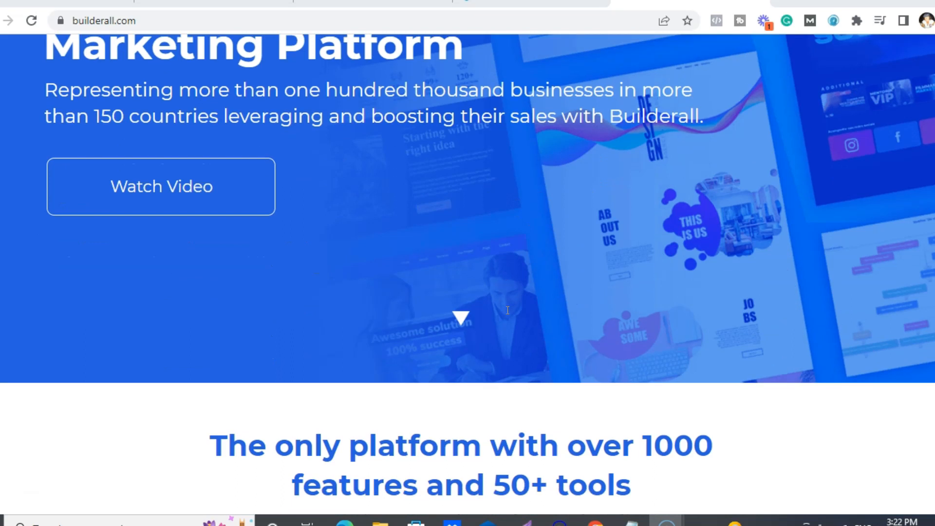
Scroll past the hero banner to the first tool cards, Cheetah Builder through Wordpress PRO and Woocommerce
scroll("down", 3)
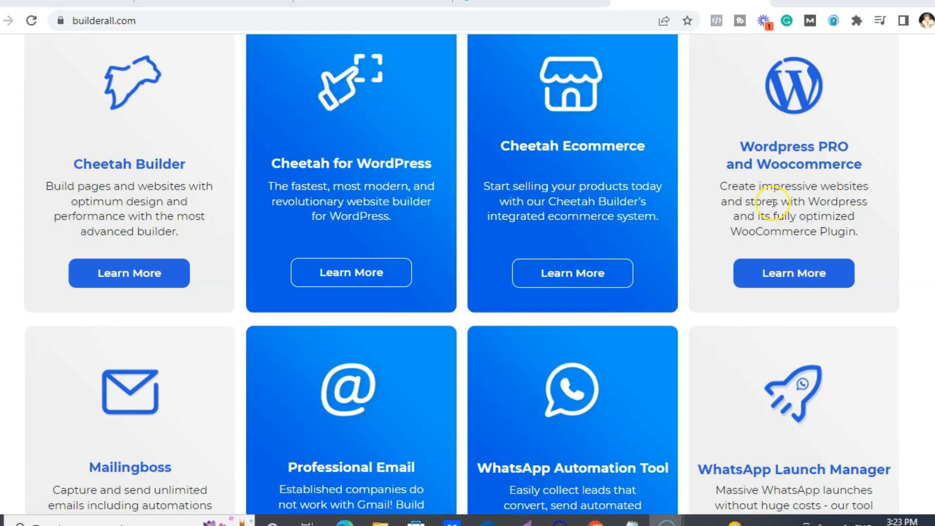
Scroll one row down to the Mailingboss, Professional Email and WhatsApp tool cards
scroll("down", 3)
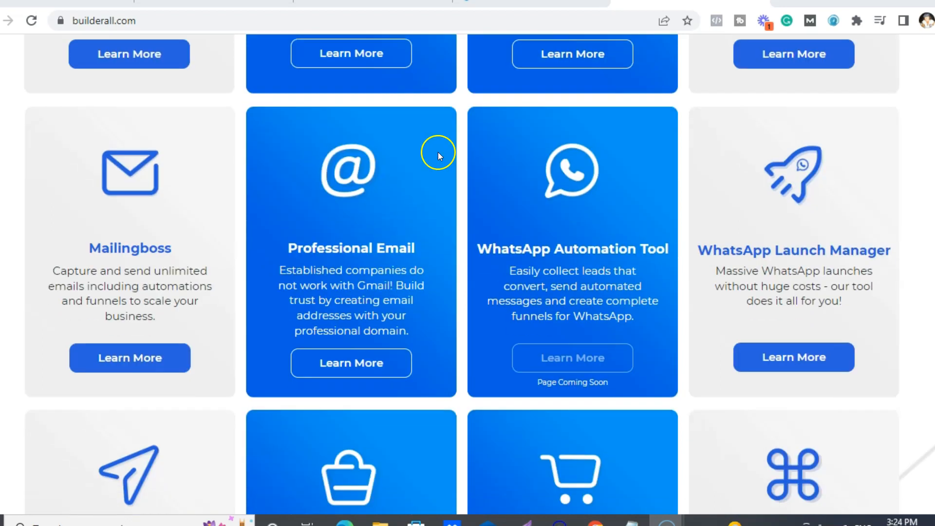
mouse_move(408, 280)
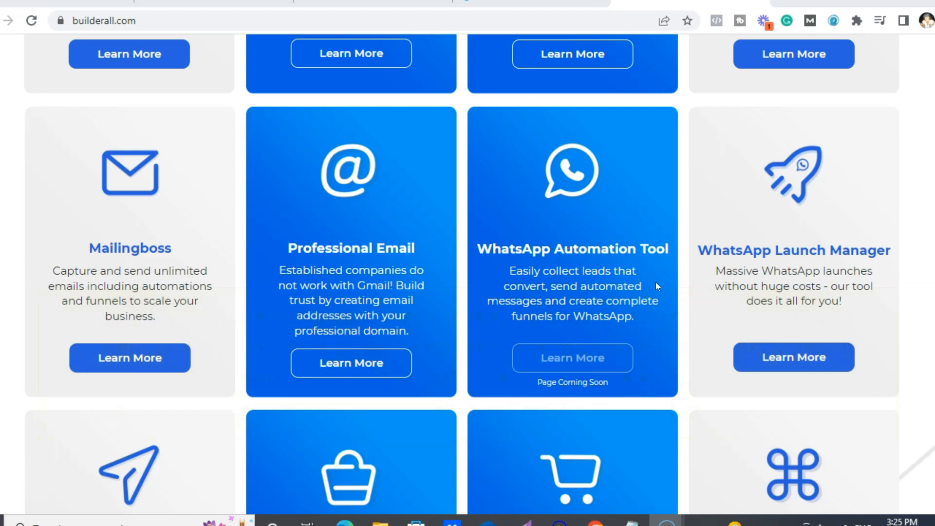
Scroll to the SMS, Builderall Marketplace, Super Checkout and CRM cards
scroll("down", 3)
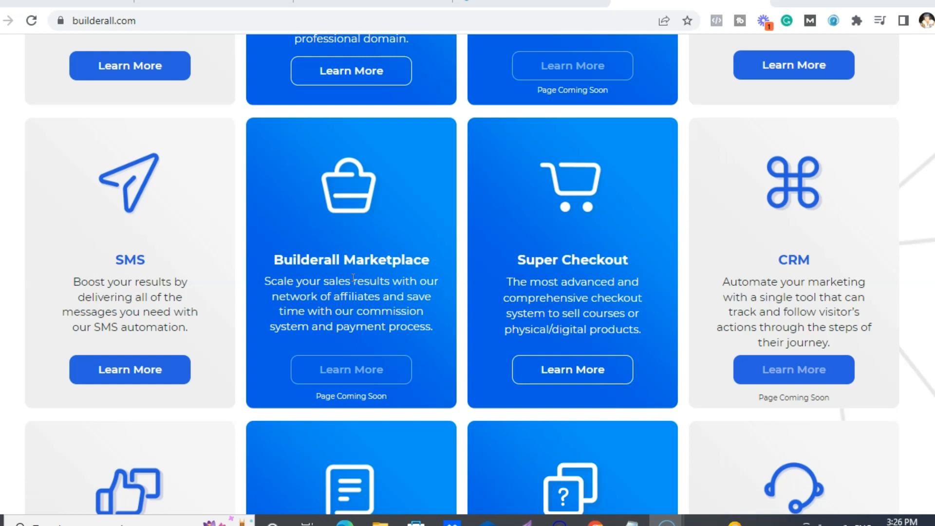
mouse_move(446, 201)
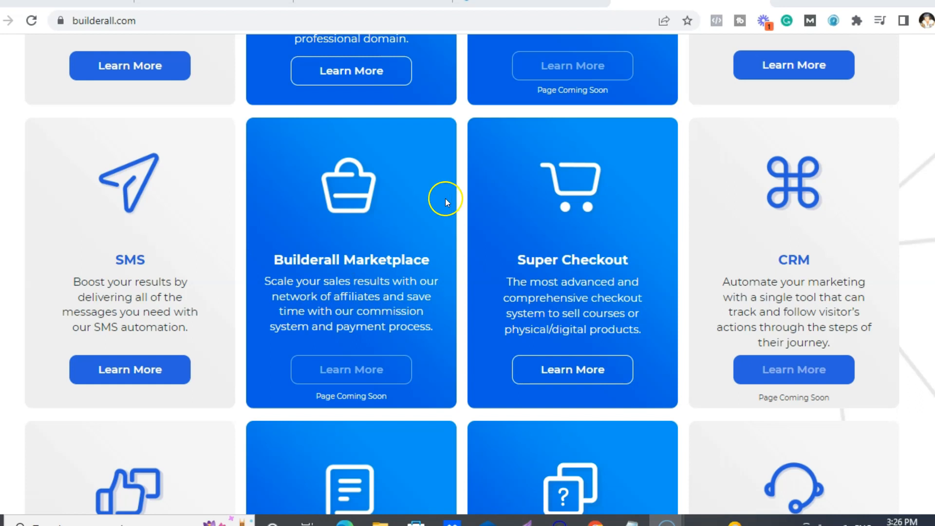
Scroll to the Website Chatbot, Website ChatBuilder, Messenger Chatbot and Private Chat cards
scroll("down", 3)
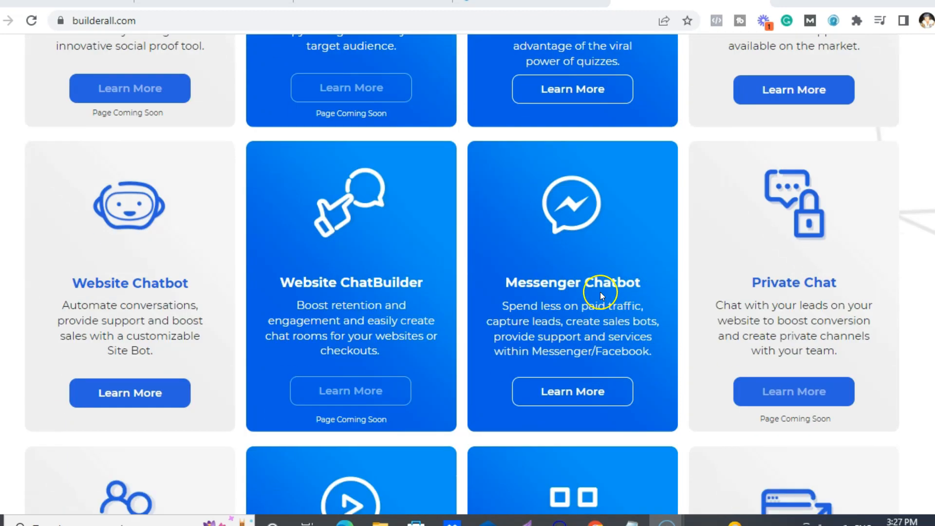
Scroll through the remaining tool cards including Browser Notifications, Video Hosting, Photo Editor and Booking App
scroll("down", 3)
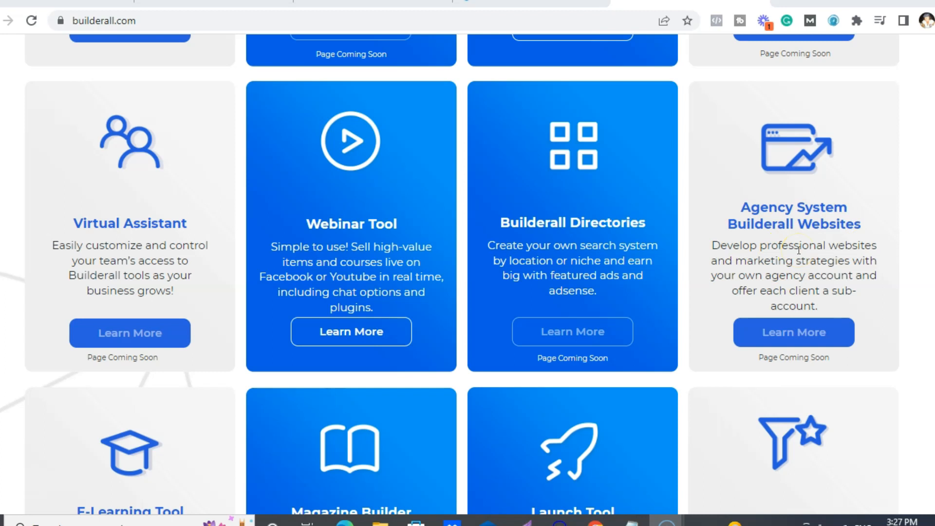
mouse_move(808, 254)
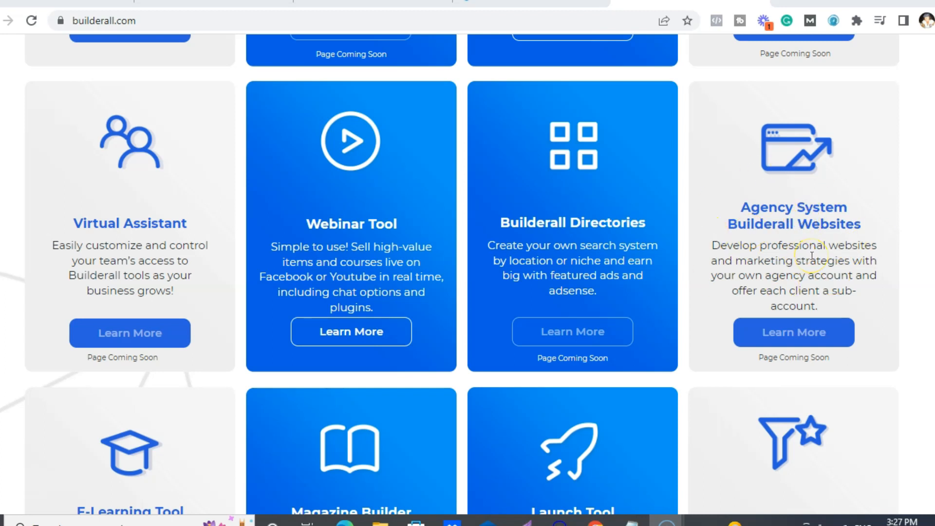
scroll("down", 3)
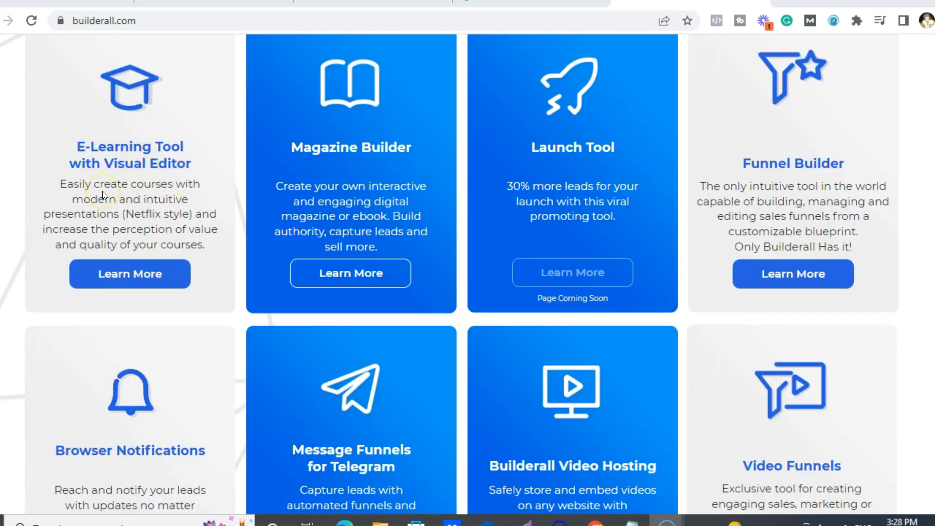
mouse_move(394, 212)
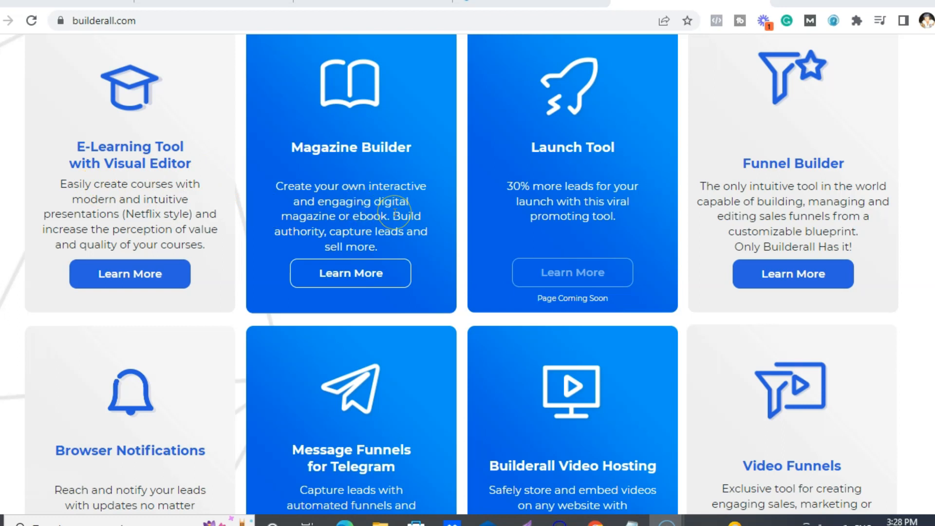
scroll("down", 3)
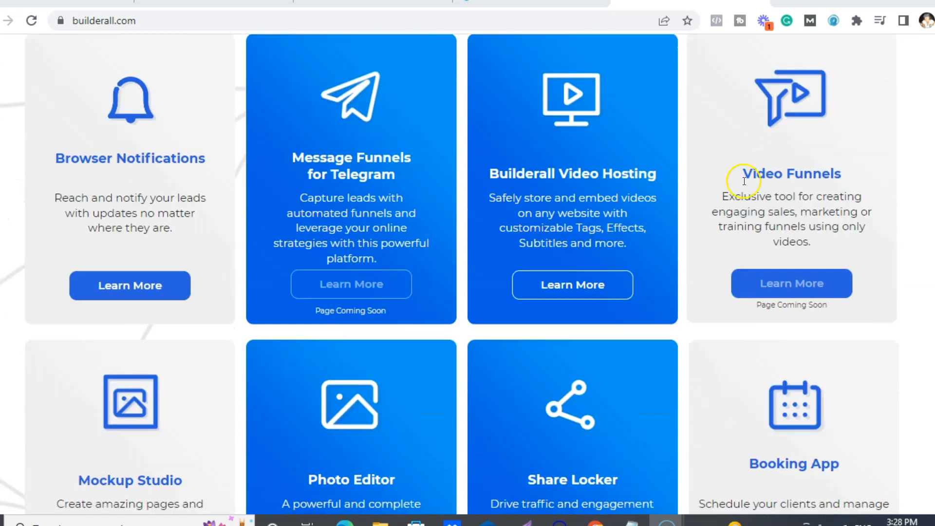
mouse_move(596, 198)
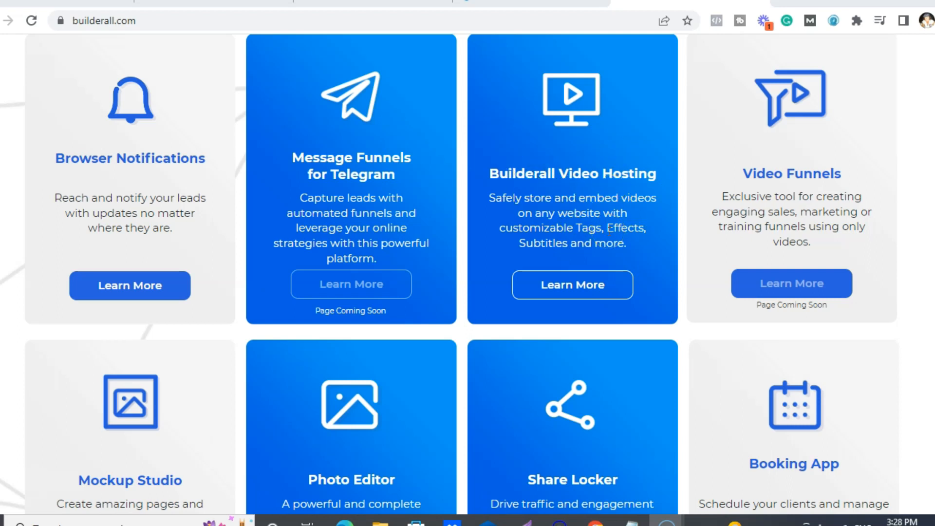
scroll("down", 3)
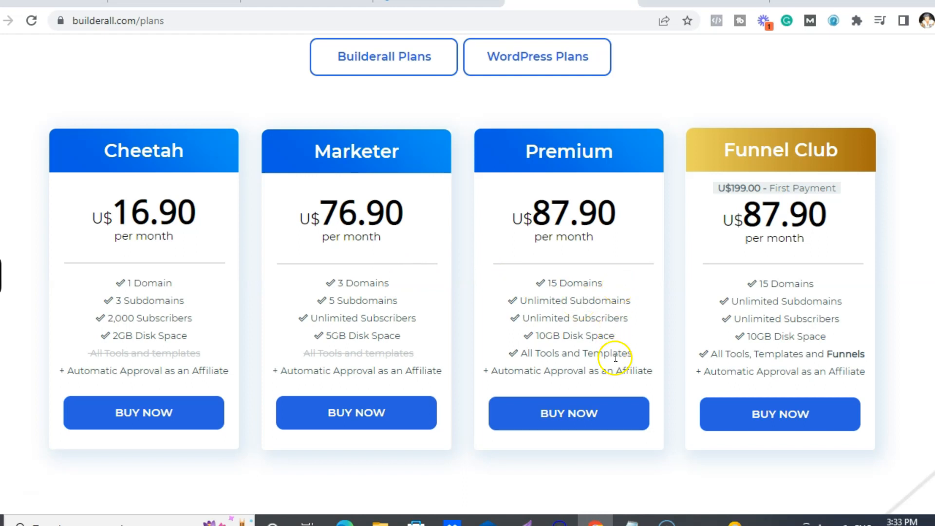
Scroll the plans page past the four pricing cards to the Tools & Features comparison table
scroll("down", 3)
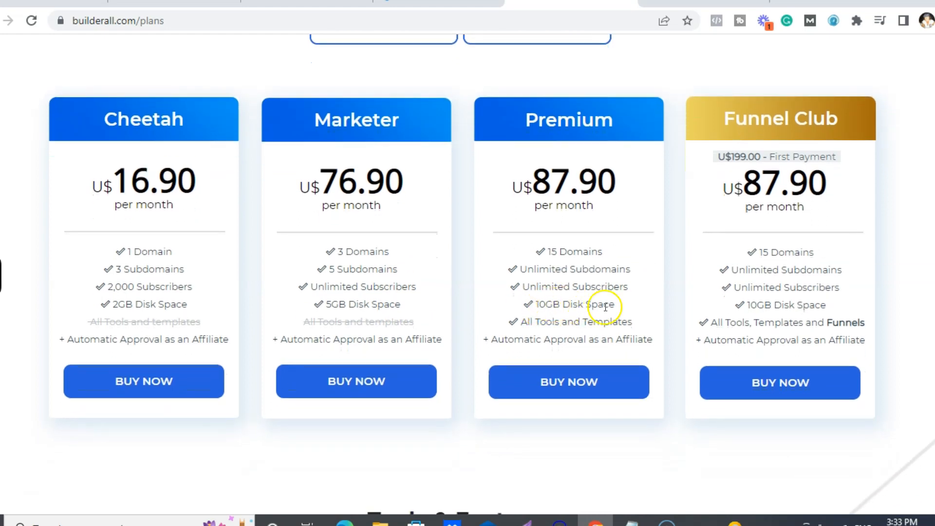
scroll("down", 3)
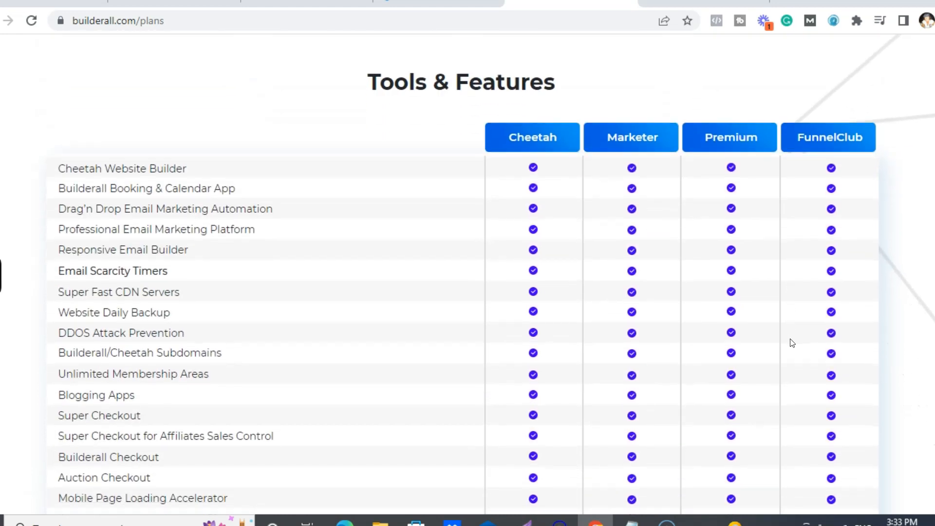
Scroll back up to the Choose Your Monthly Plan heading above the four tiers
scroll("up", 3)
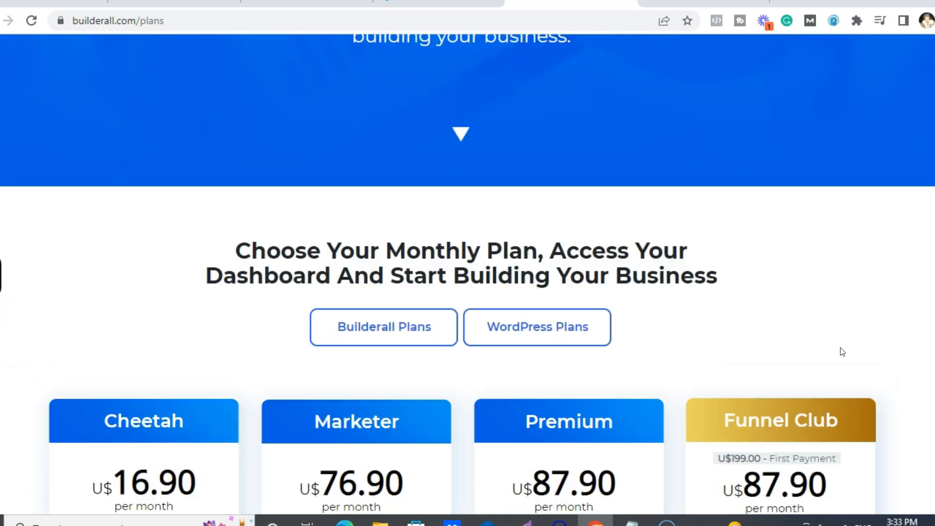
Switch to the WordPress plans and scroll through the WP Cheetah to WP Funnel Club pricing
left_click(536, 327)
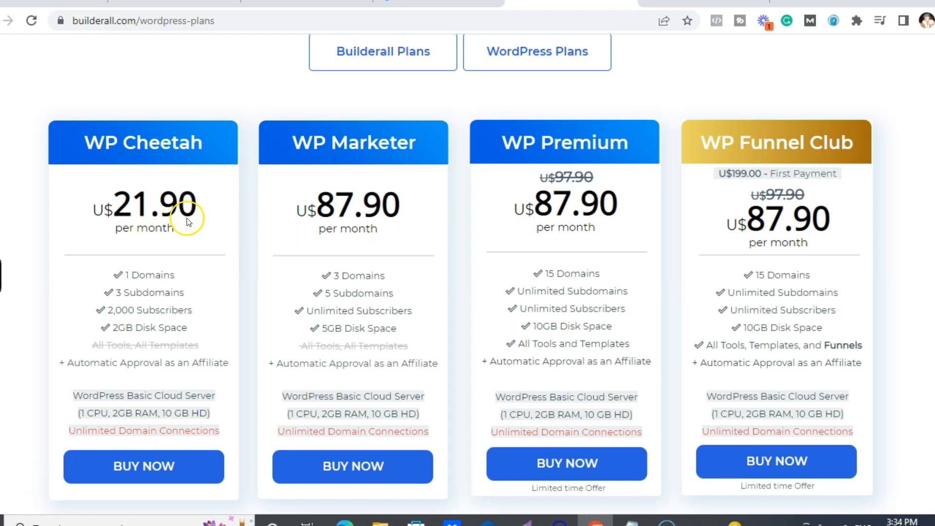
scroll("down", 3)
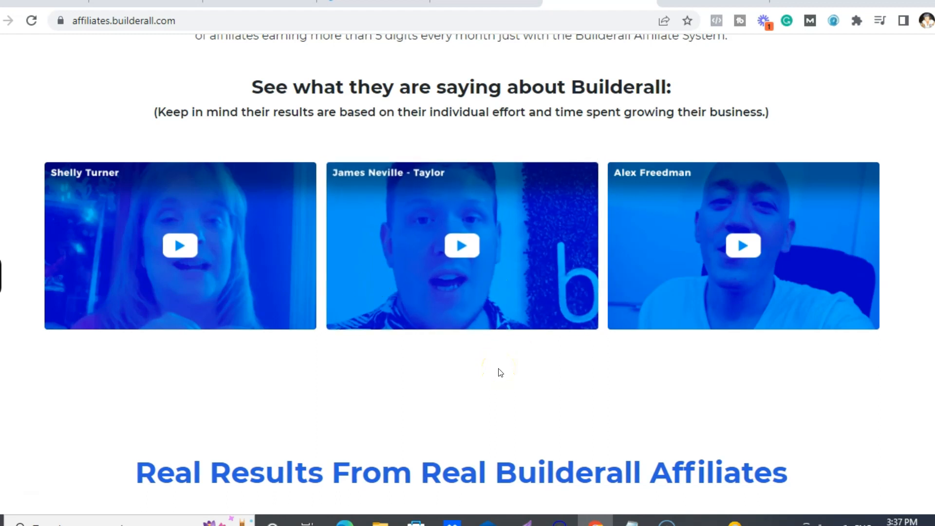
Scroll the affiliate program site to the testimonial videos and affiliate results
scroll("down", 3)
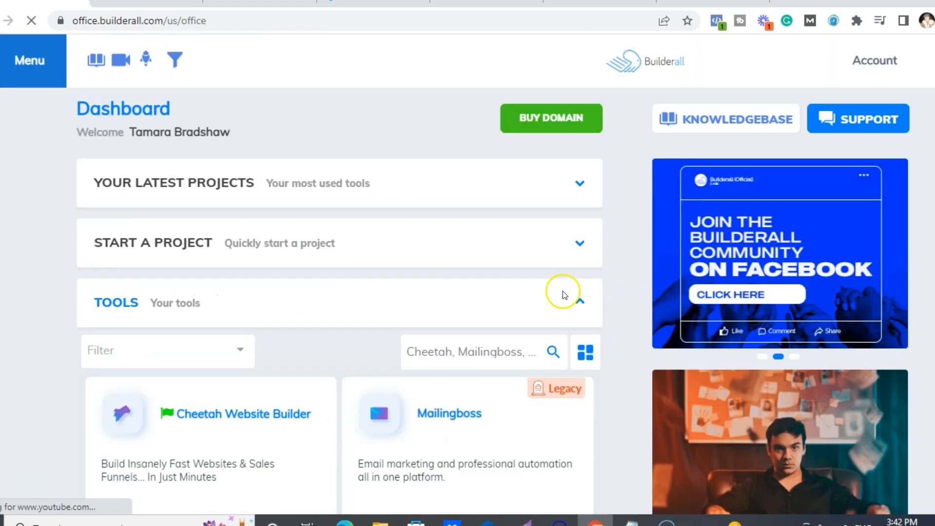
scroll("down", 3)
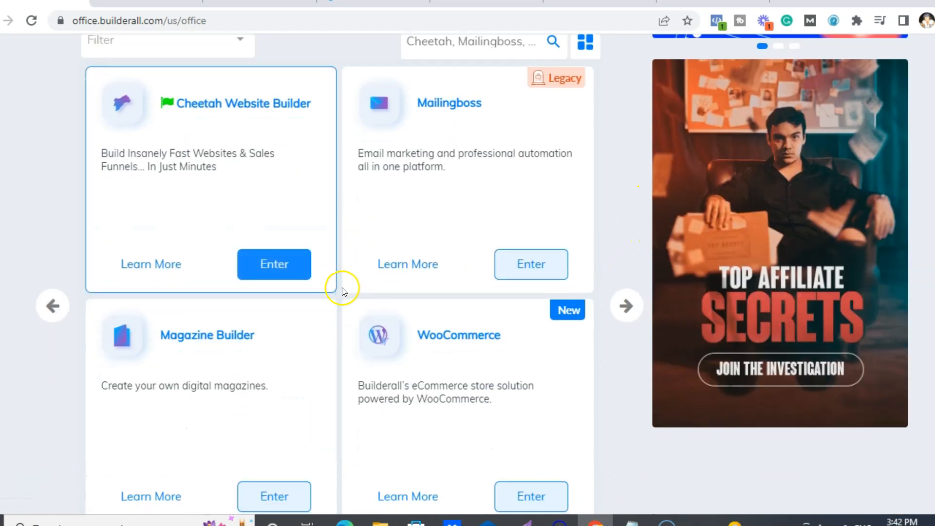
scroll("down", 3)
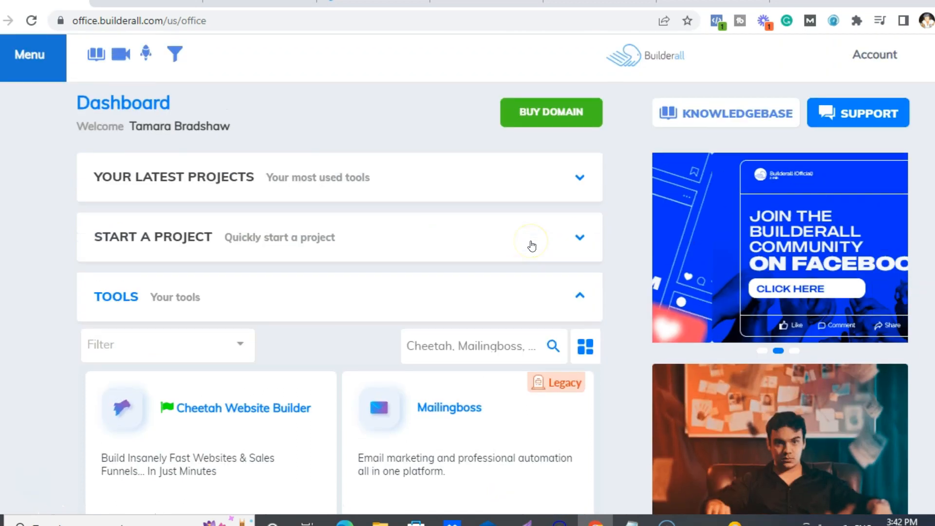
mouse_move(97, 59)
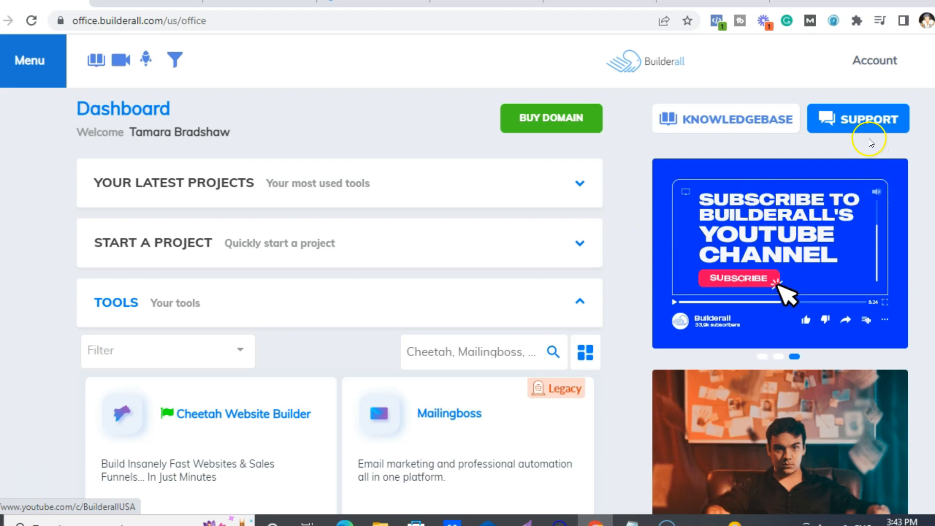
mouse_move(145, 59)
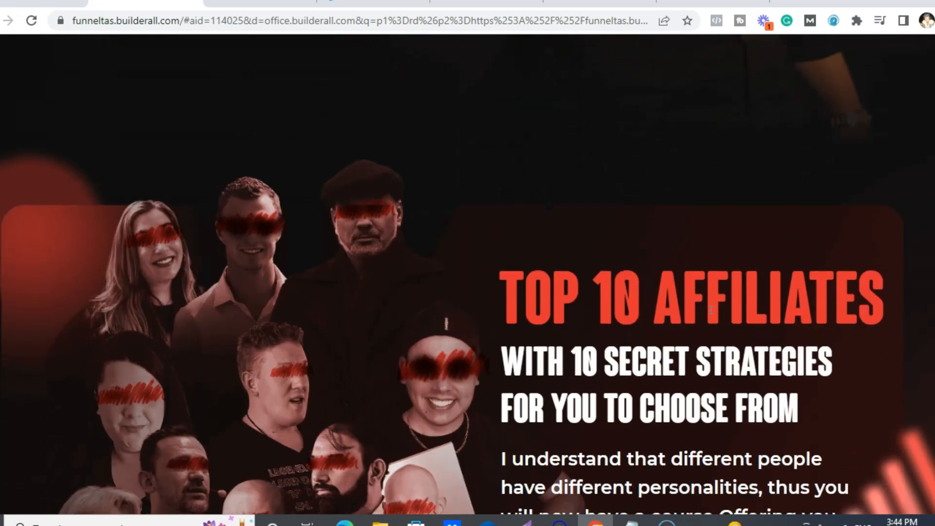
Scroll past the fifteen-lesson list to the $120 offer and follow Uncover the Secrets Now to the bonus page
scroll("down", 3)
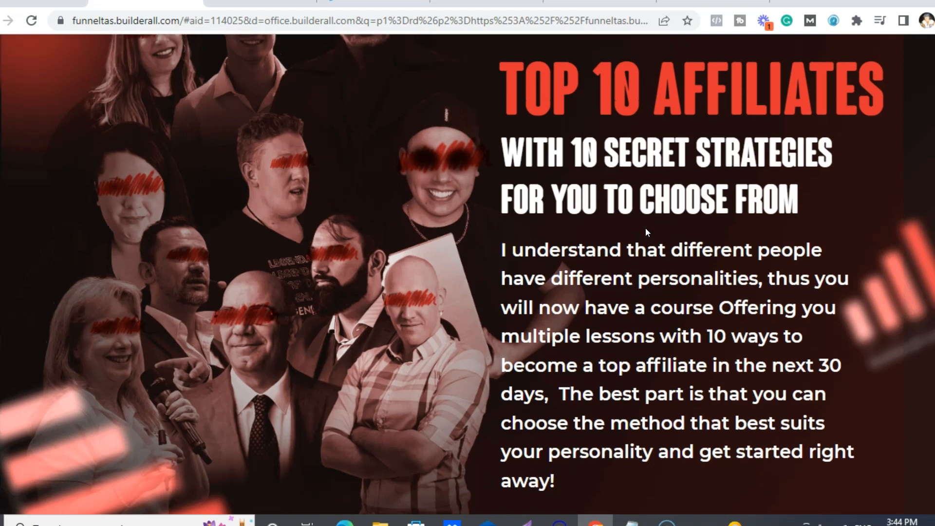
scroll("down", 3)
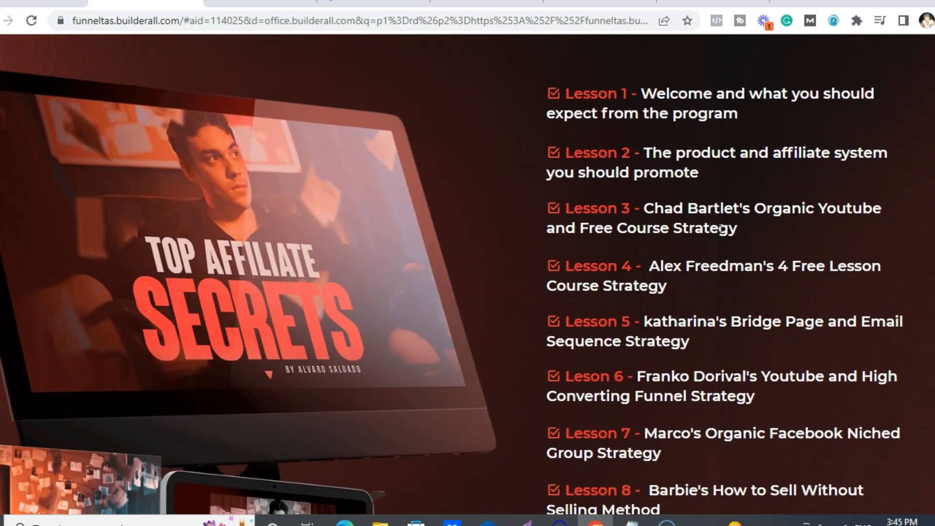
scroll("down", 3)
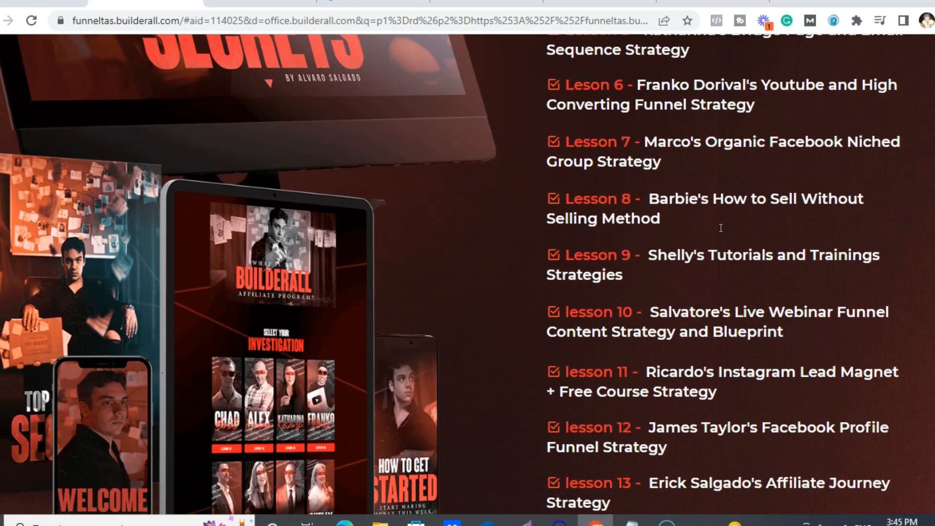
scroll("down", 3)
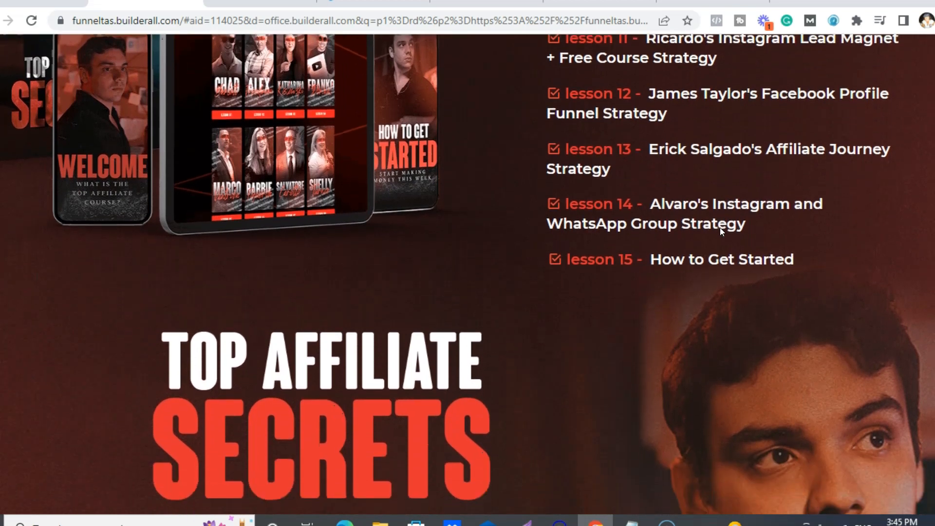
scroll("down", 3)
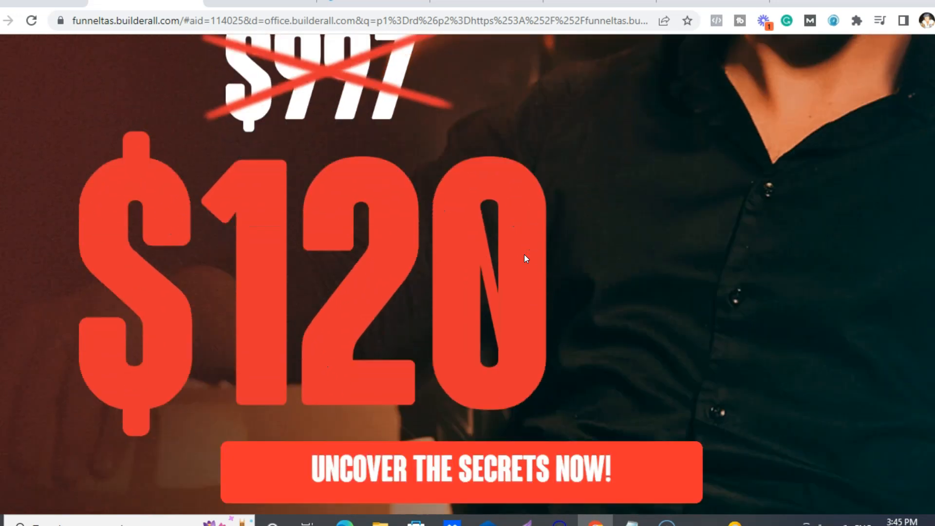
left_click(460, 472)
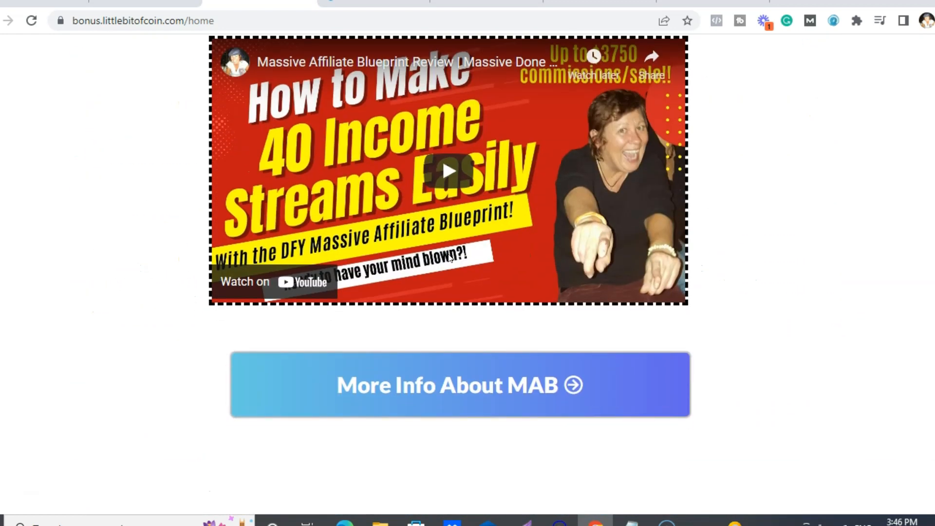
Scroll the bonus page past the review video and bonus cards like Organic Pinterest Training
scroll("down", 3)
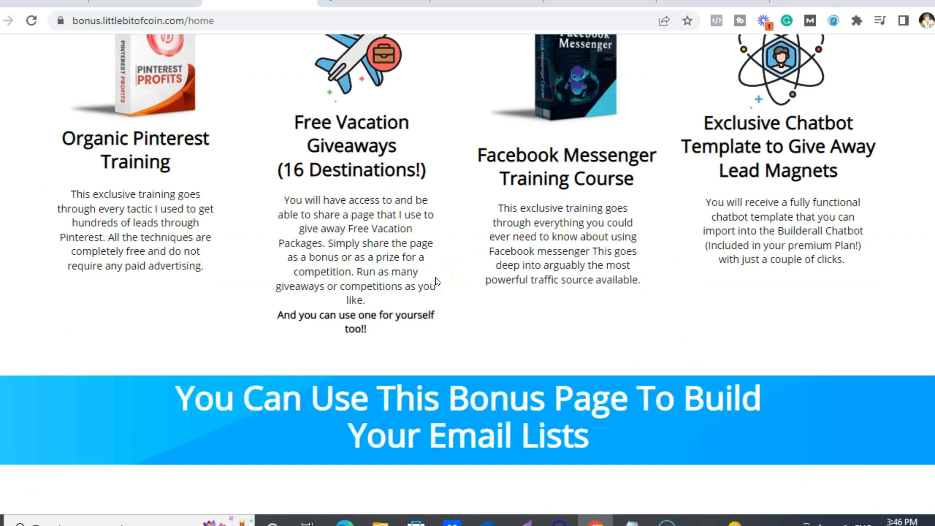
scroll("down", 3)
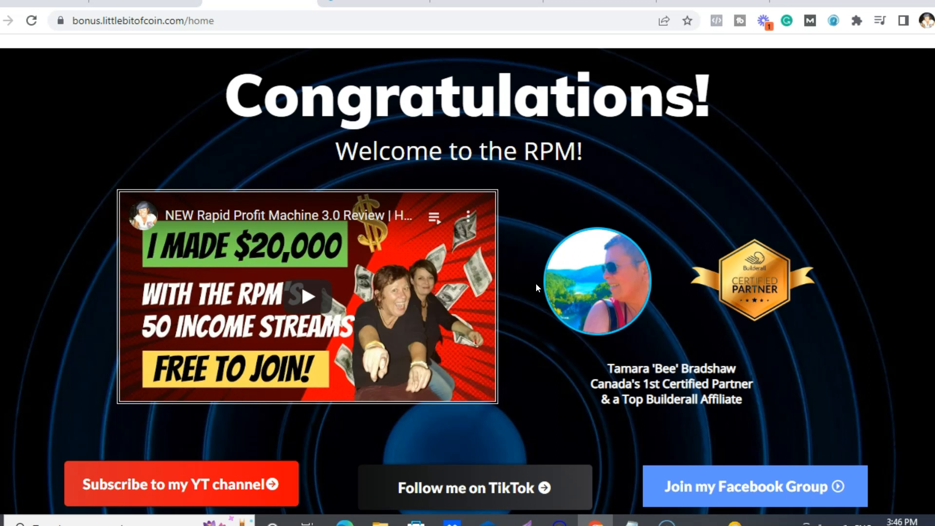
Scroll through the Bonuses & Resources section and return to the Congratulations welcome header
scroll("down", 3)
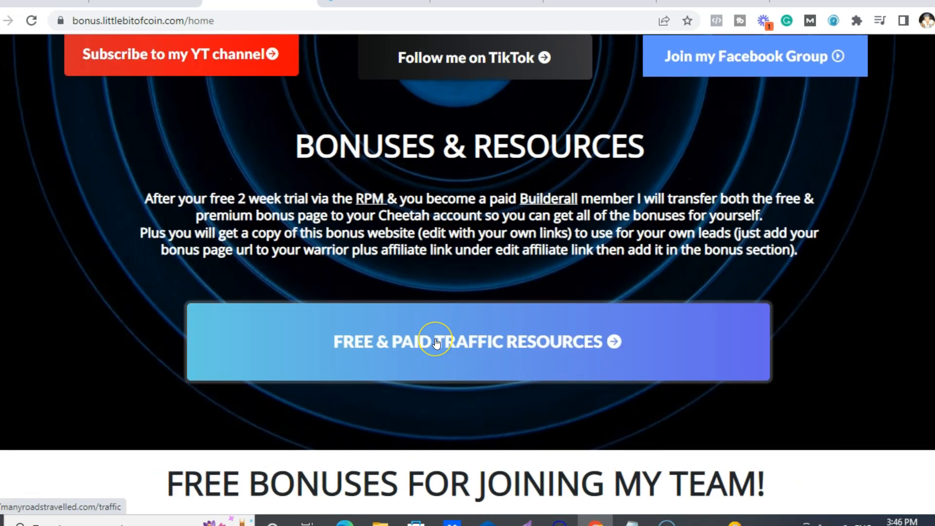
scroll("down", 3)
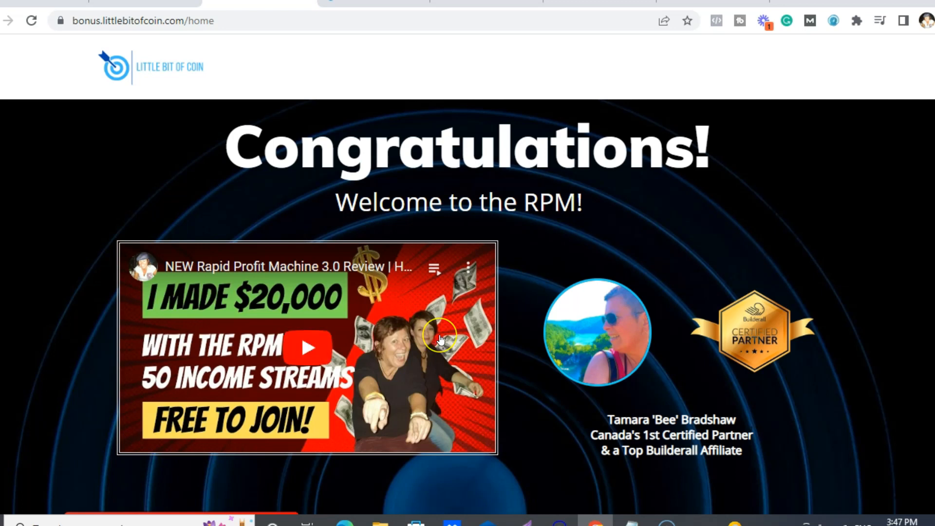
mouse_move(568, 316)
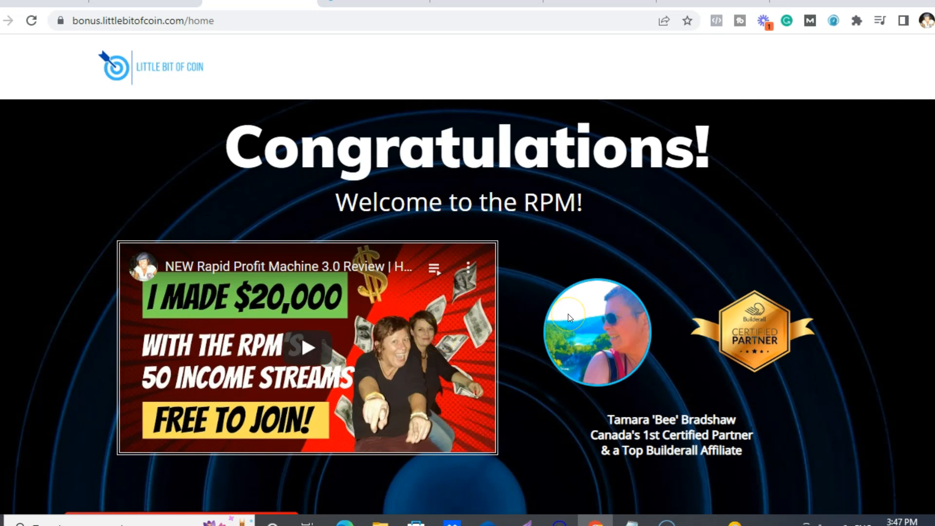